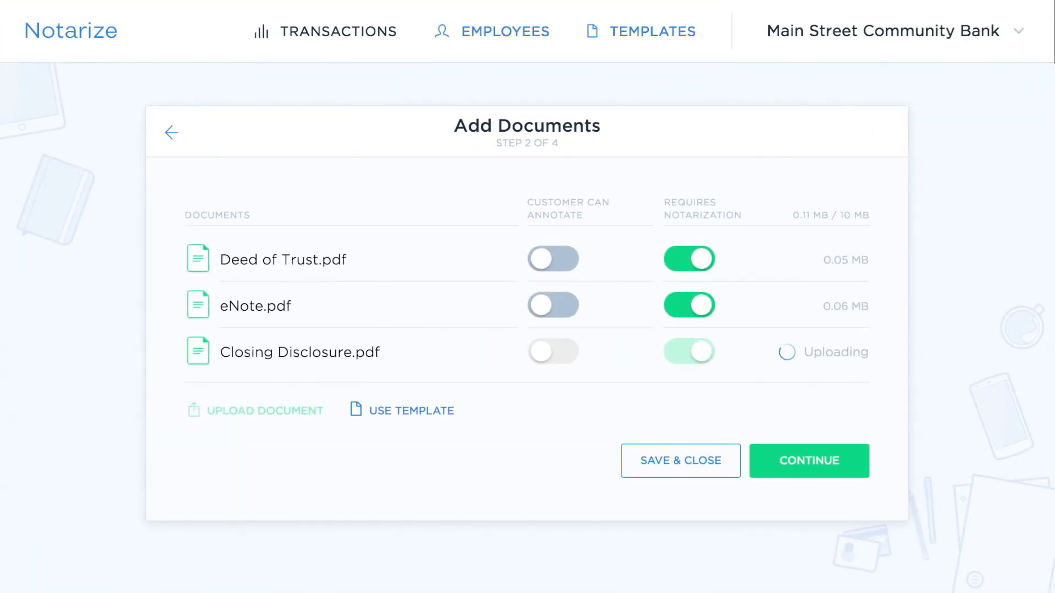
# Step: Move Closing Disclosure.pdf to the top of the document list and rename it
pyautogui.moveTo(821, 351); pyautogui.dragTo(821, 320)
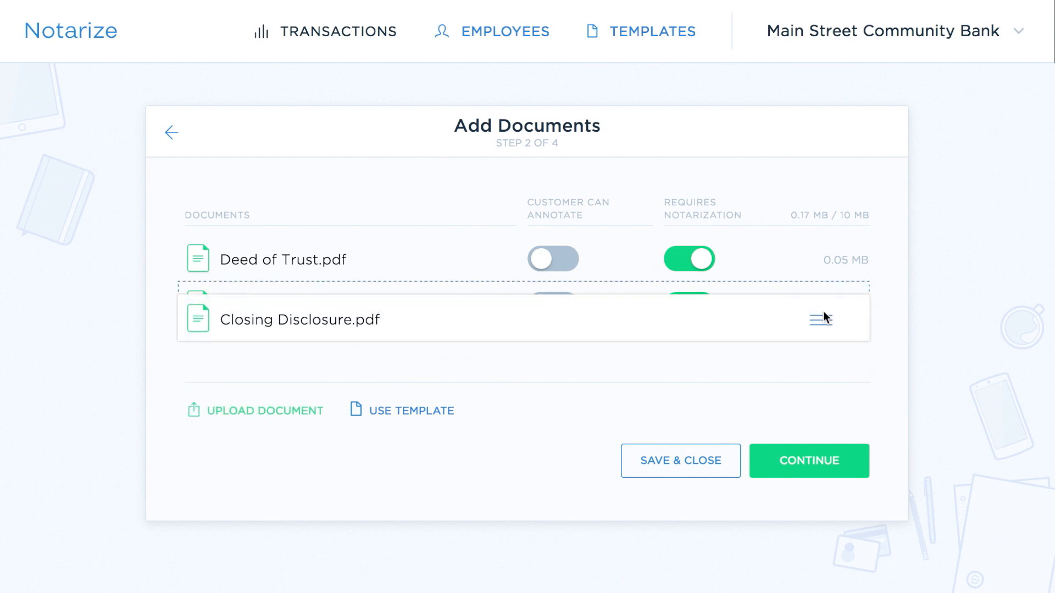
pyautogui.moveTo(822, 319); pyautogui.dragTo(822, 260)
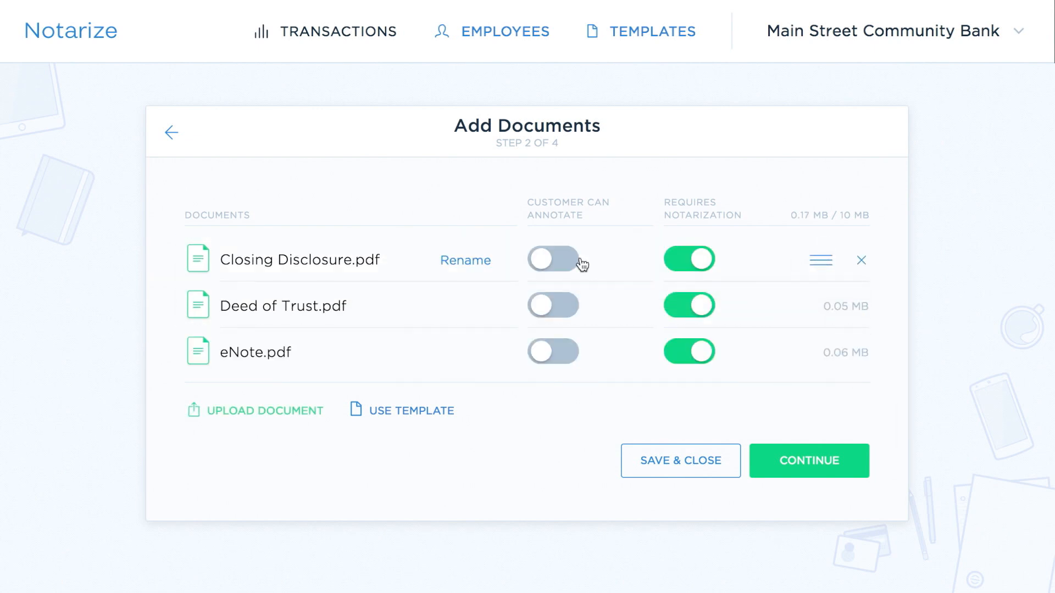
pyautogui.click(464, 261)
pyautogui.write(' - Glenn')
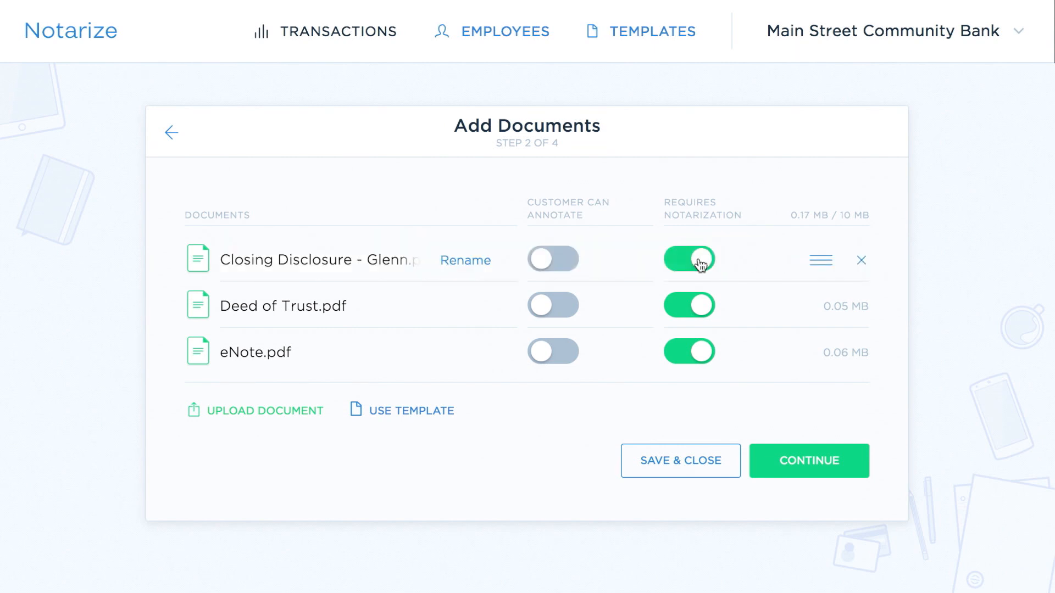
# Step: Turn off Requires Notarization for the closing disclosure and eNote.pdf, then continue
pyautogui.click(688, 259)
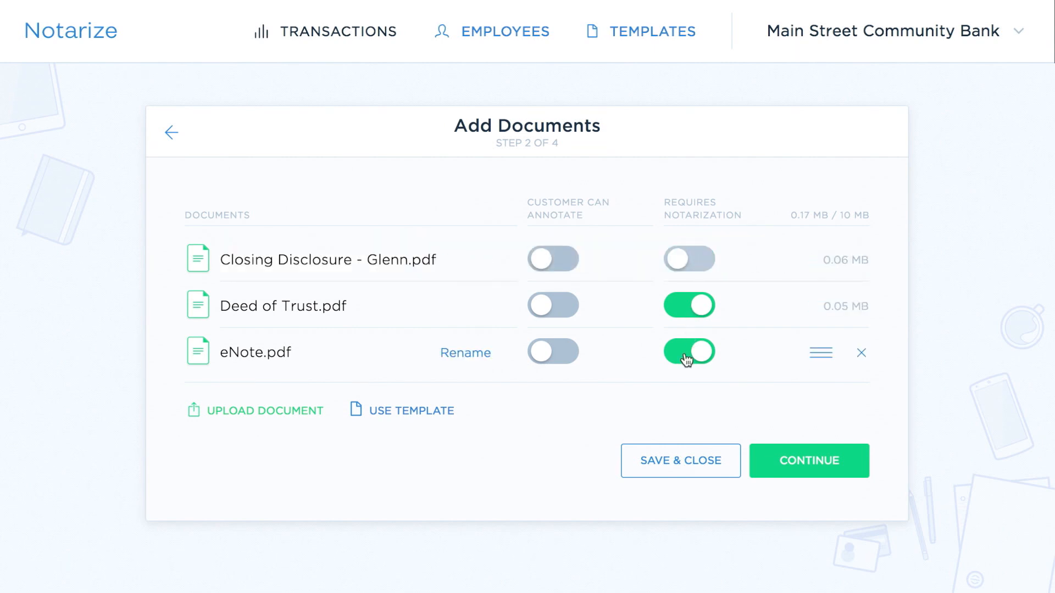
pyautogui.click(688, 351)
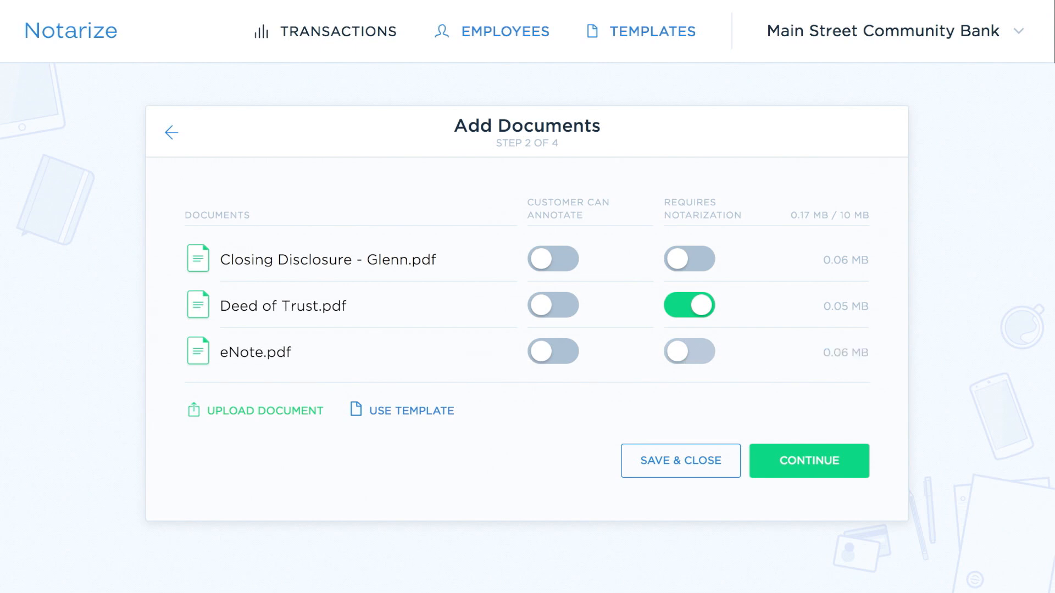
pyautogui.click(808, 460)
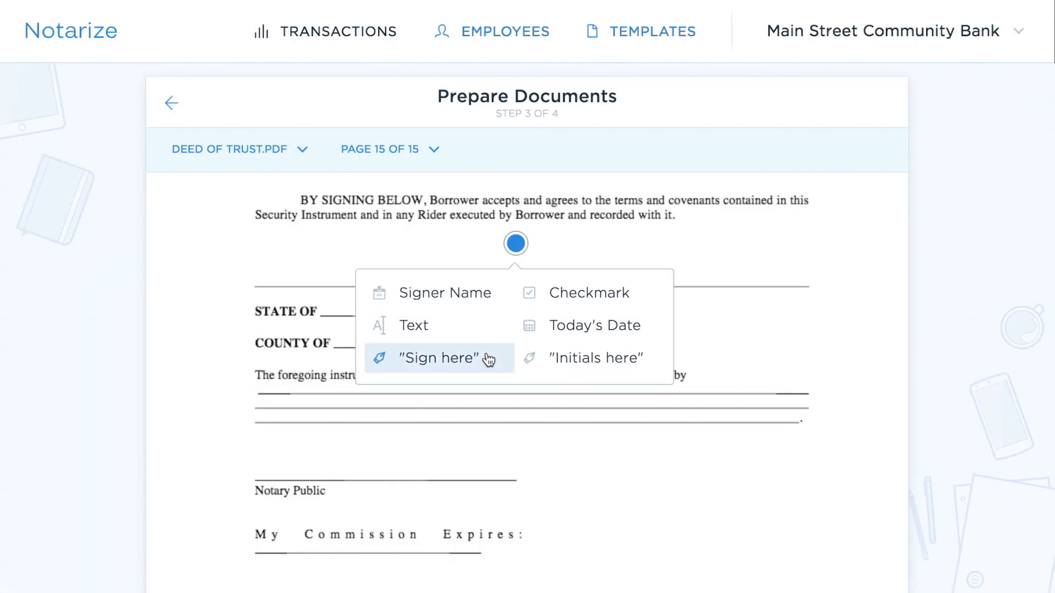
# Step: Place a Sign-here field on page 15 of the Deed of Trust, then review the closing disclosure as signer
pyautogui.click(438, 358)
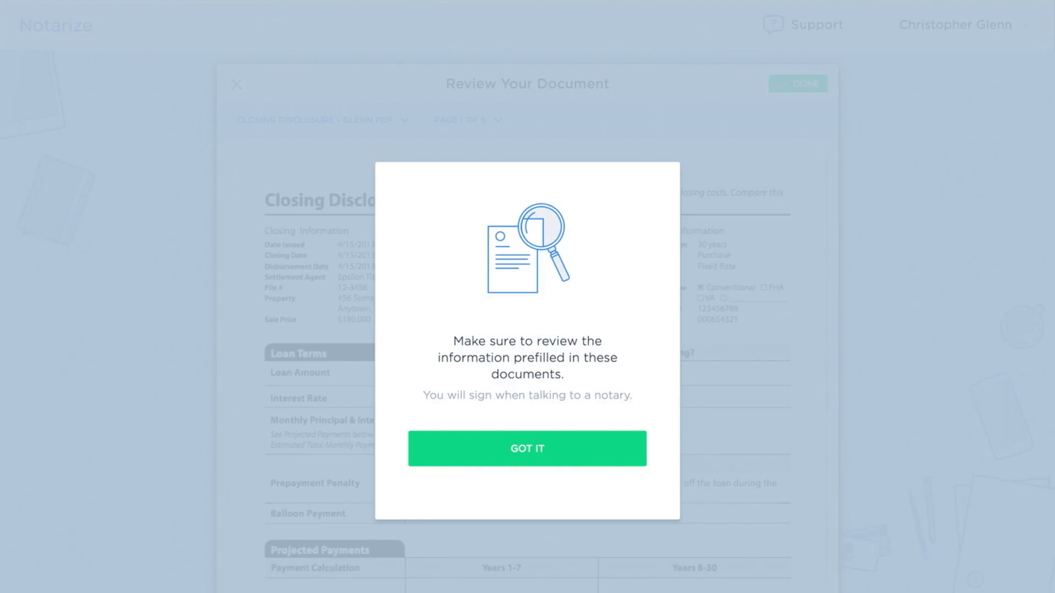
pyautogui.click(526, 448)
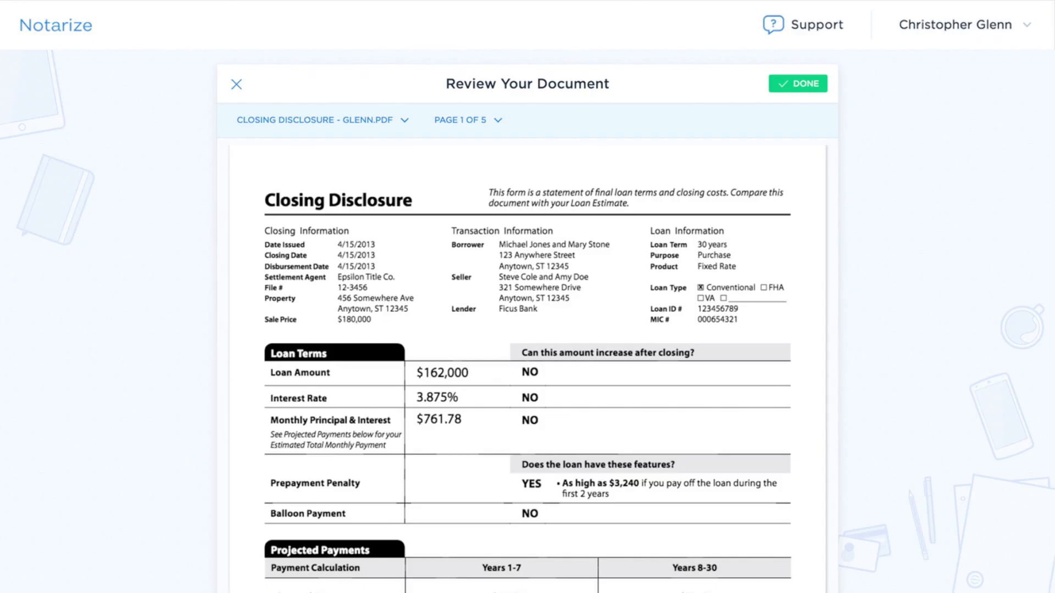
pyautogui.click(322, 120)
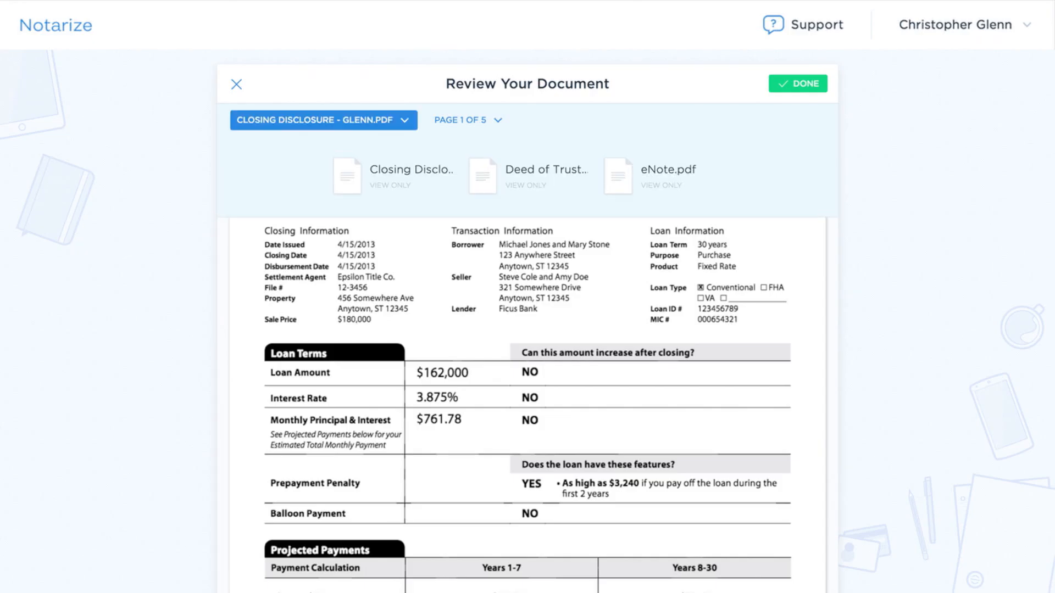
pyautogui.click(525, 176)
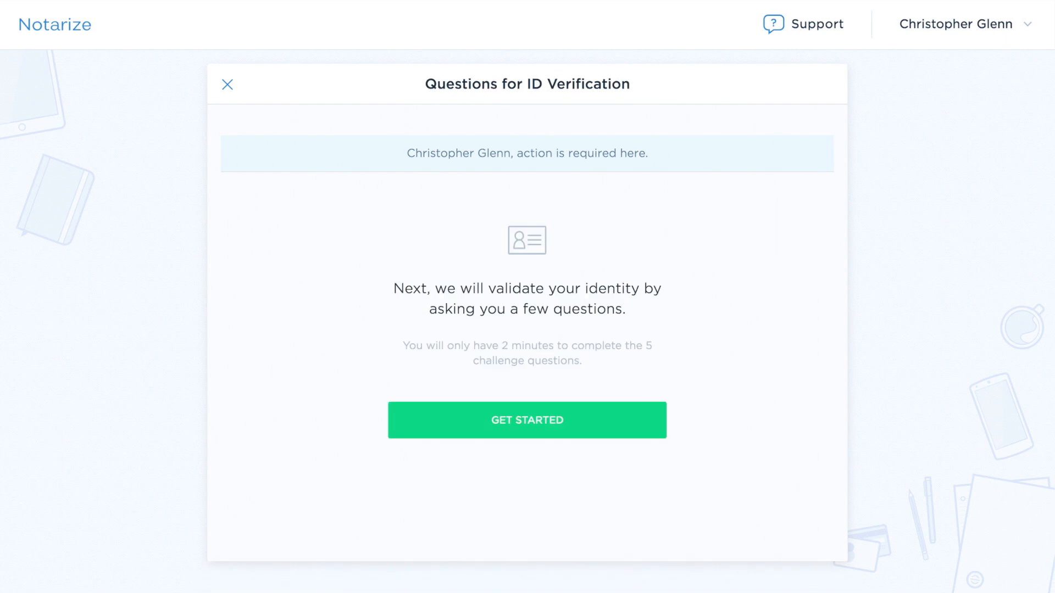
# Step: Answer the identity questions, capture the driver license photo and confirm it
pyautogui.click(526, 420)
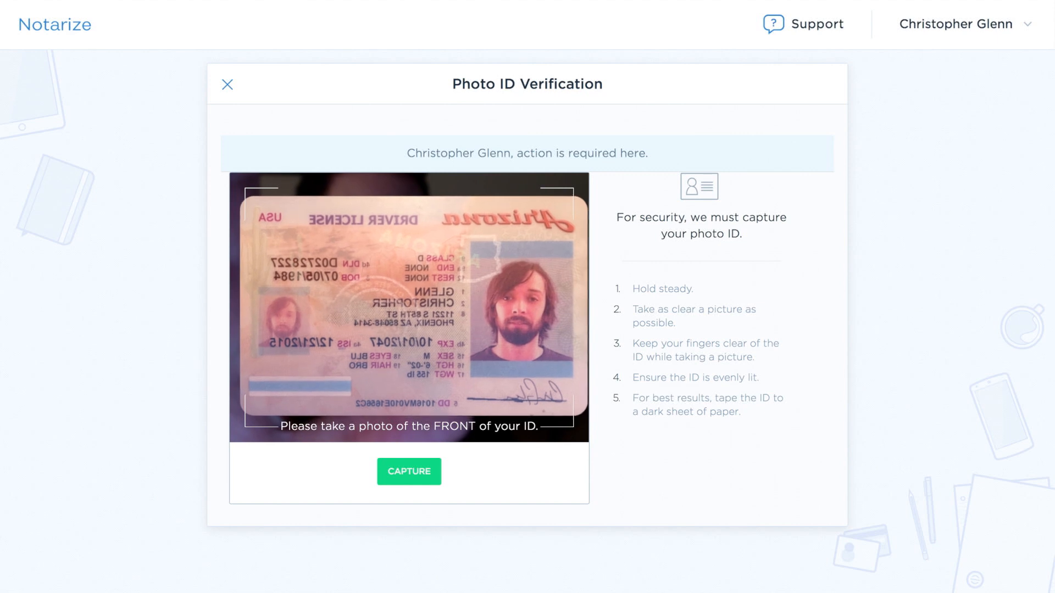
pyautogui.click(409, 472)
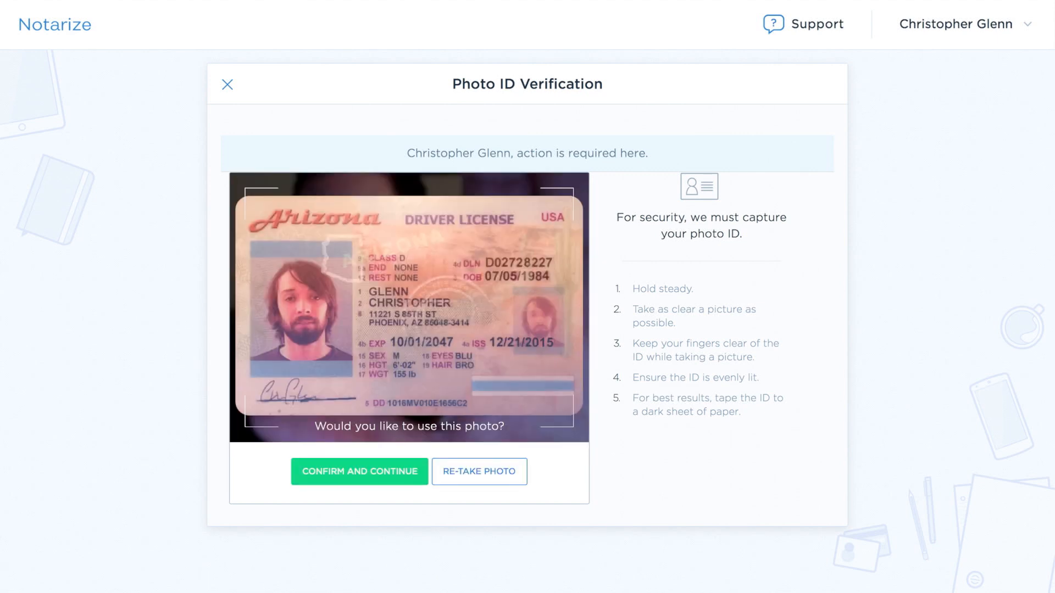
pyautogui.click(358, 471)
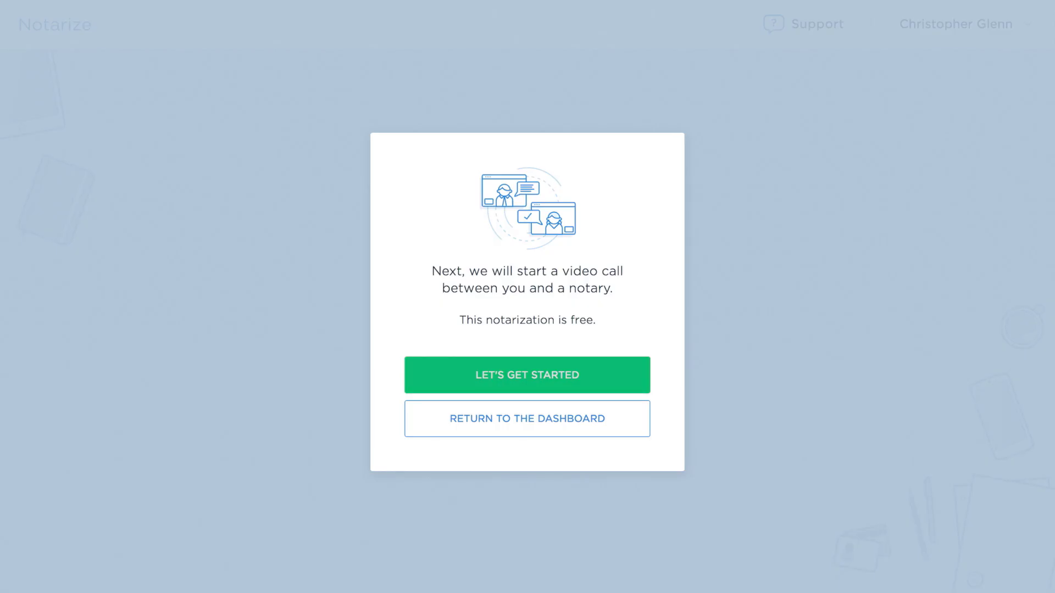
# Step: Connect to a notary agent and switch the session document to Deed of Trust.pdf
pyautogui.click(526, 375)
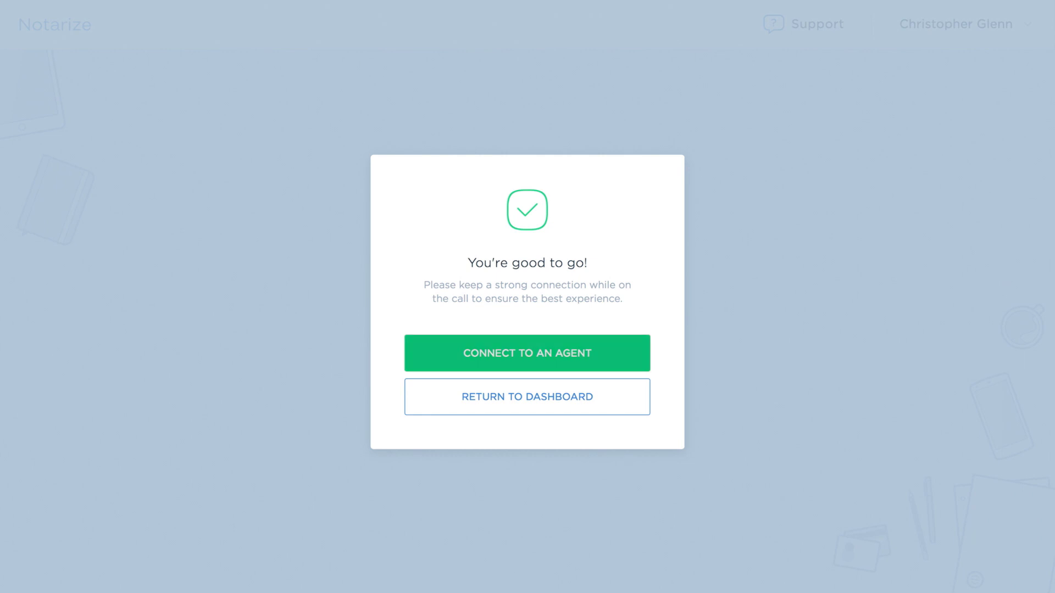
pyautogui.click(527, 353)
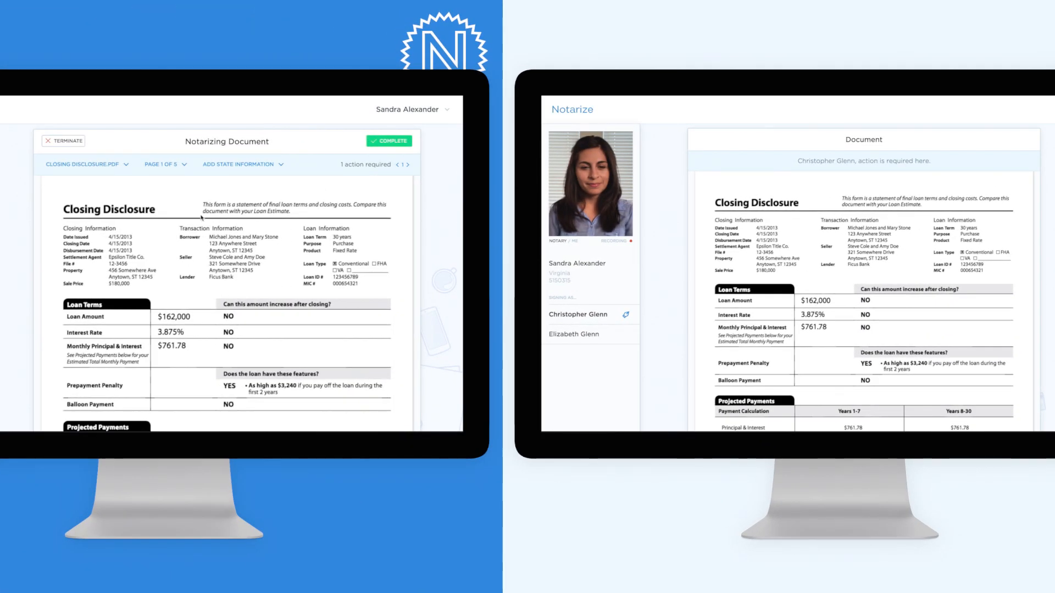
pyautogui.click(406, 165)
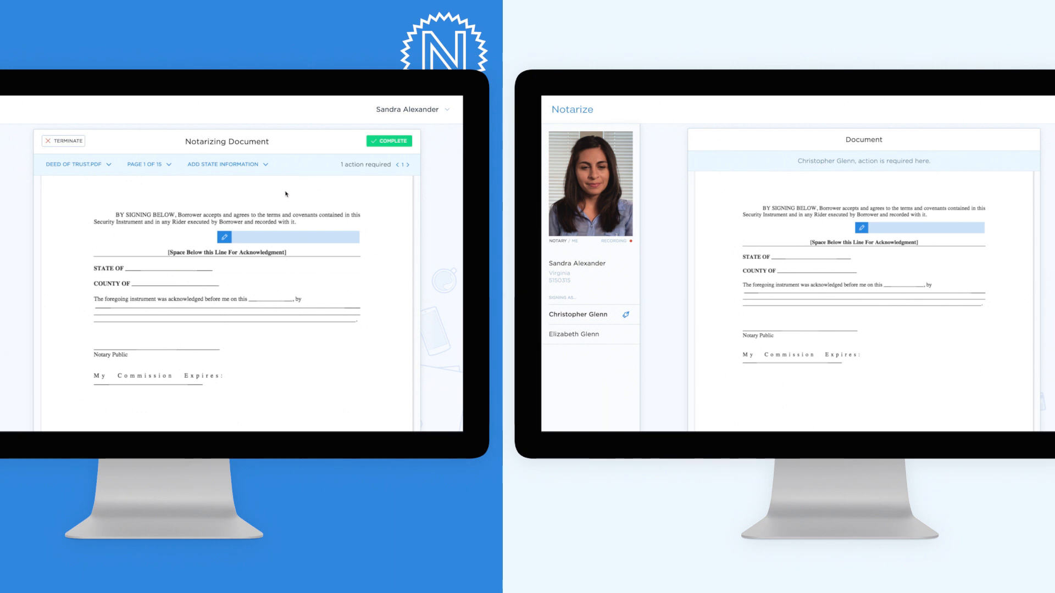
pyautogui.click(207, 236)
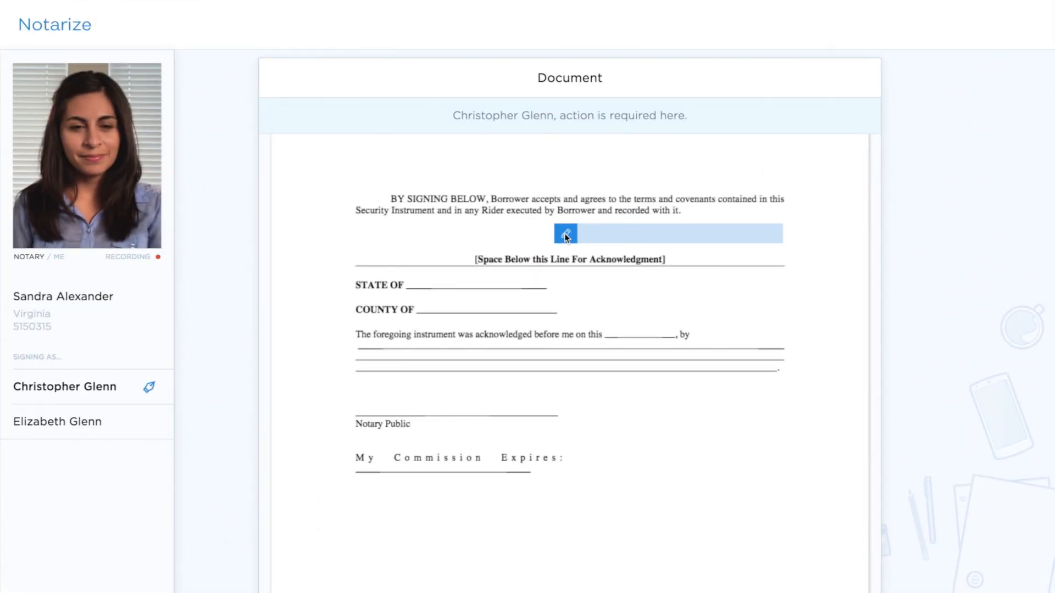
# Step: Capture the handwritten signature, agree to the terms, and apply it to the Deed of Trust
pyautogui.click(565, 233)
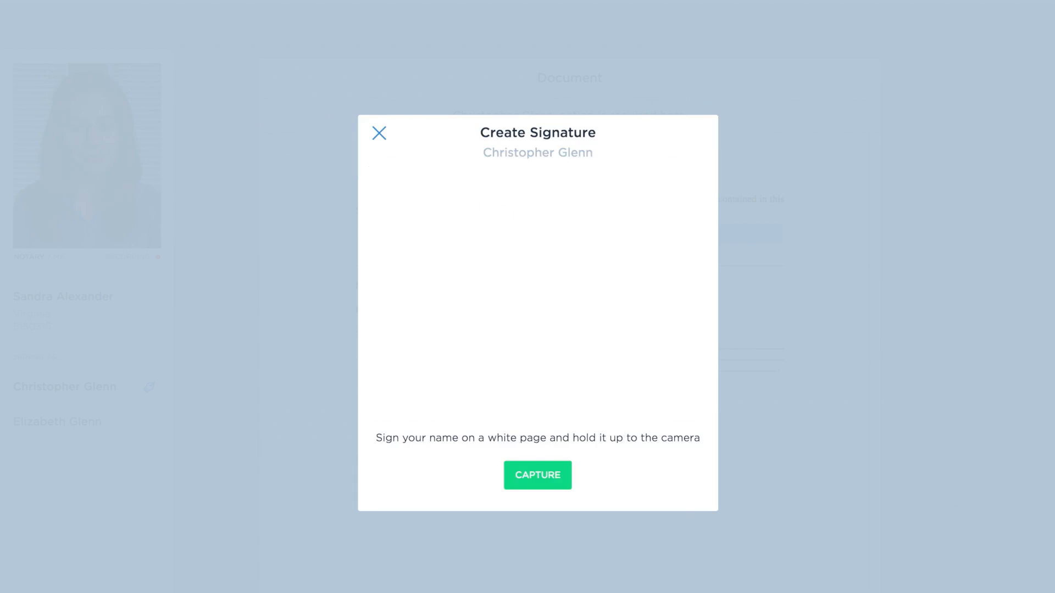
pyautogui.click(537, 475)
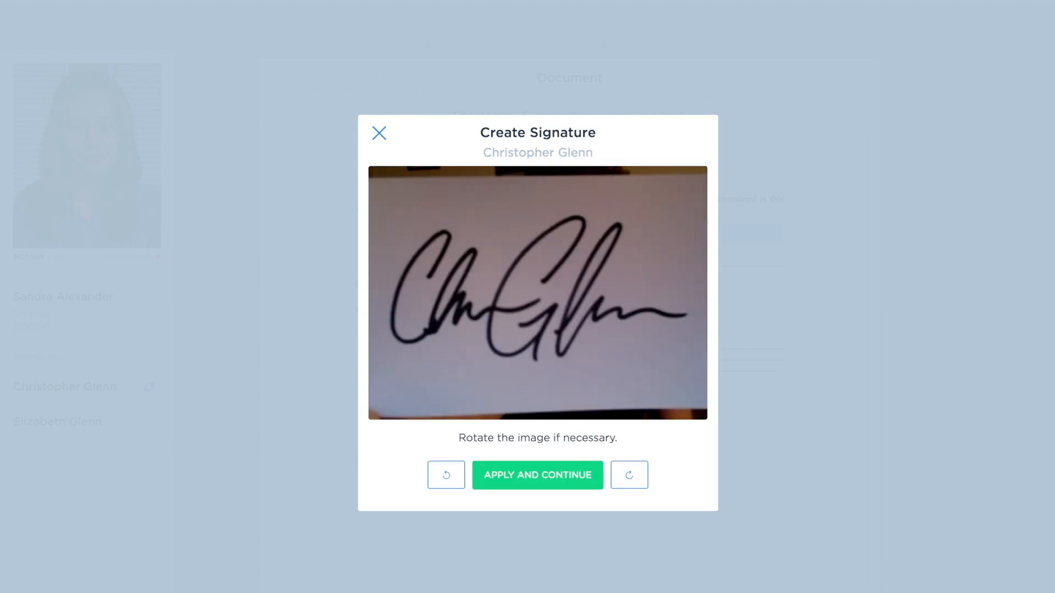
pyautogui.click(537, 475)
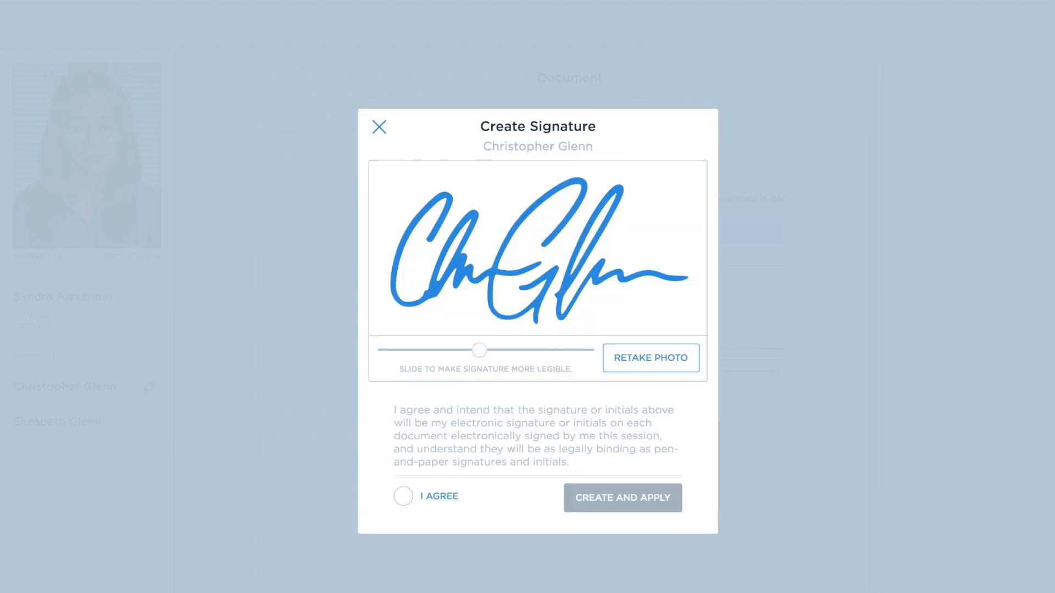
pyautogui.click(404, 496)
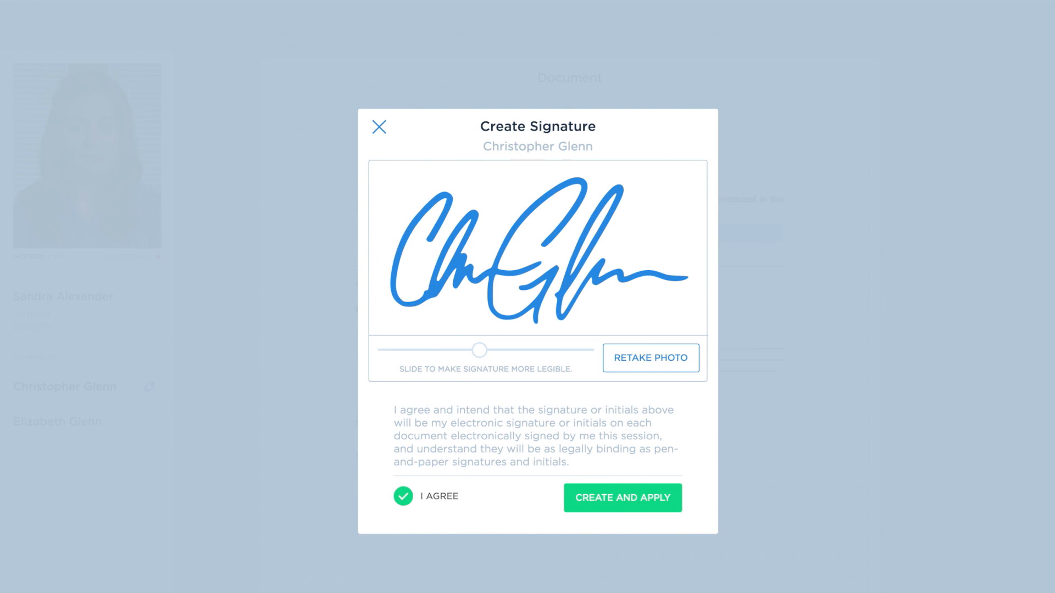
pyautogui.click(622, 498)
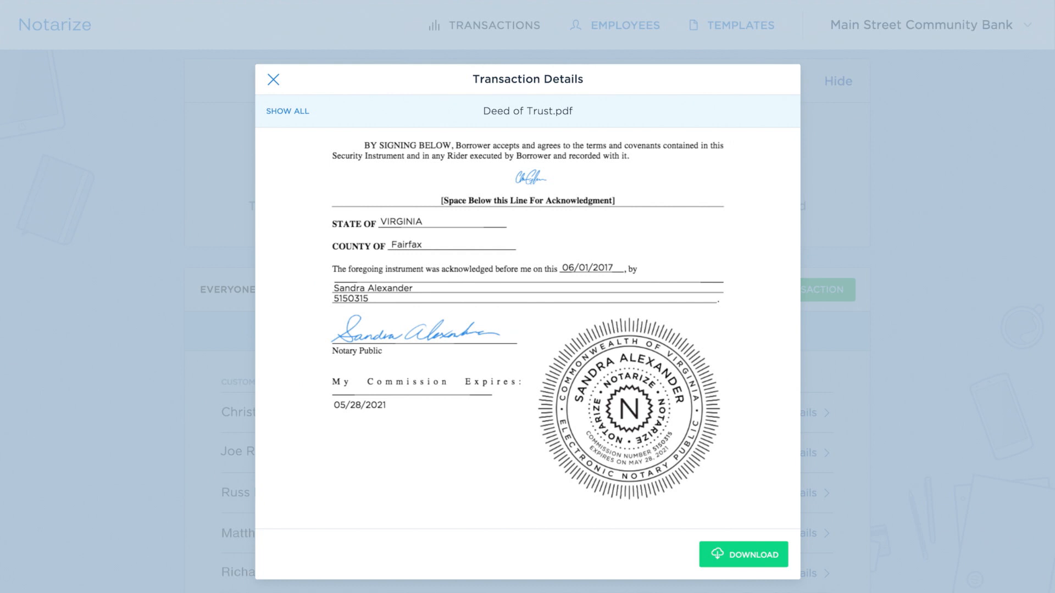
# Step: Show all transaction documents, then view Notarization Details and the session Video Recording
pyautogui.click(287, 110)
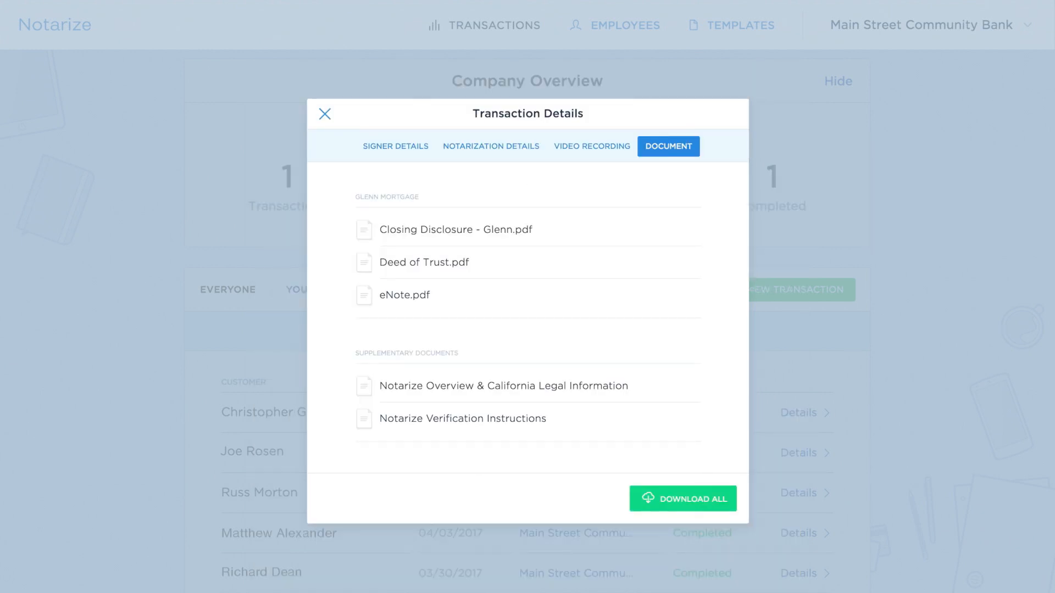
pyautogui.click(490, 146)
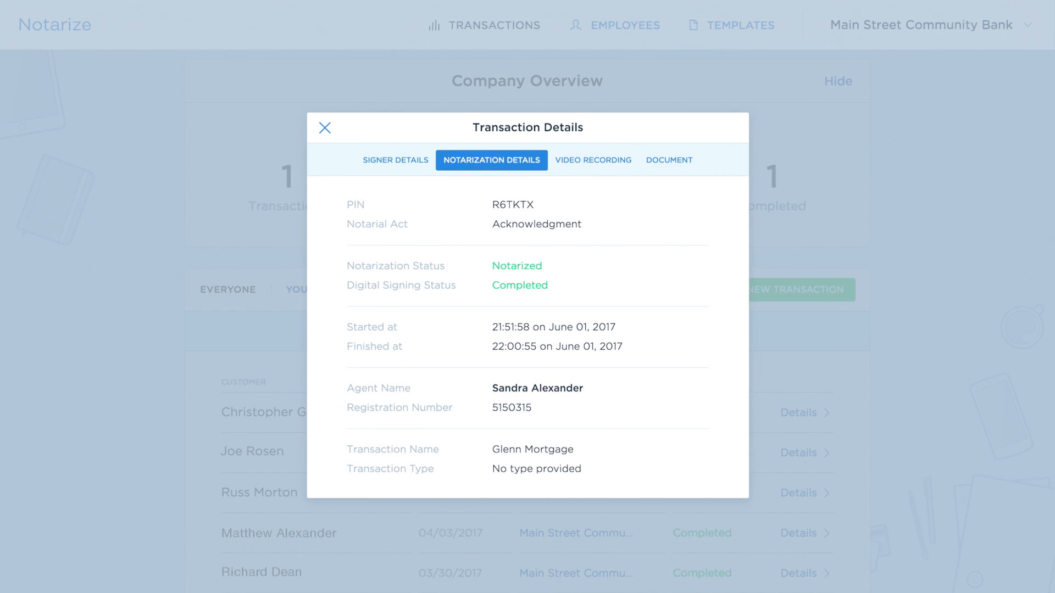
pyautogui.click(593, 159)
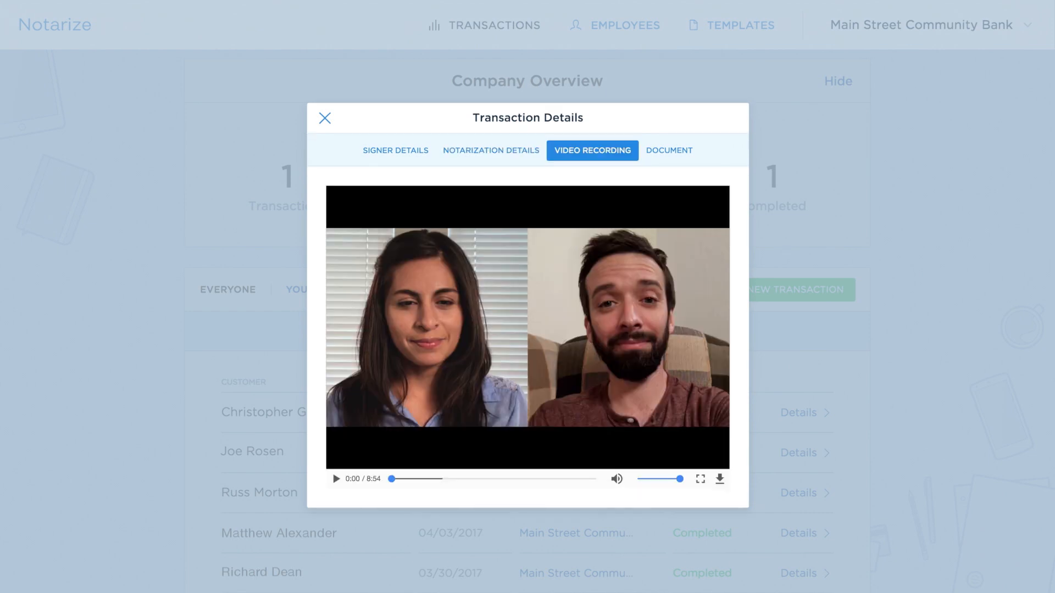